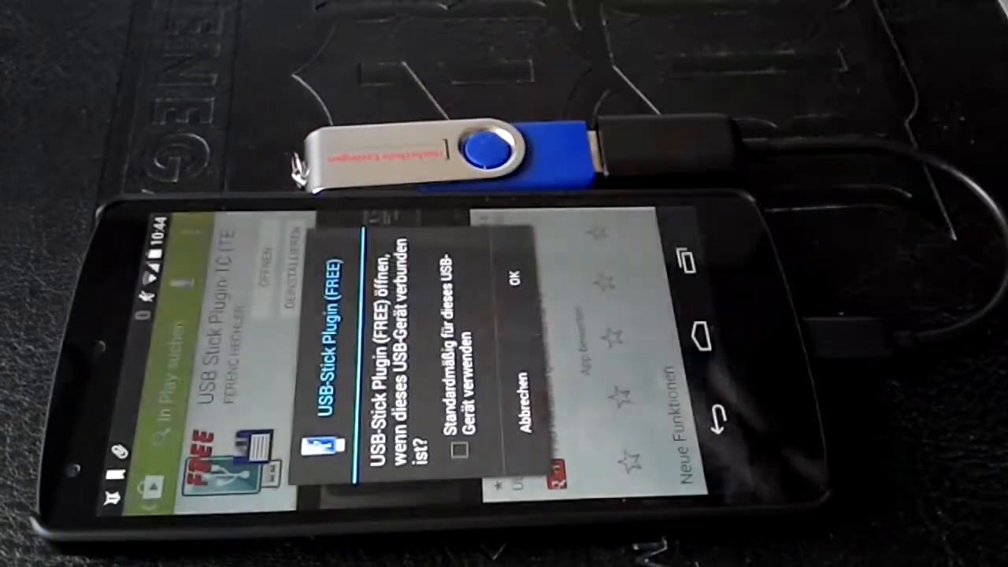
Confirm the system dialog so the USB-Stick Plugin shows the stick's contents (Android, LOST.DIR, Nintendo 64 trailer).
click(517, 284)
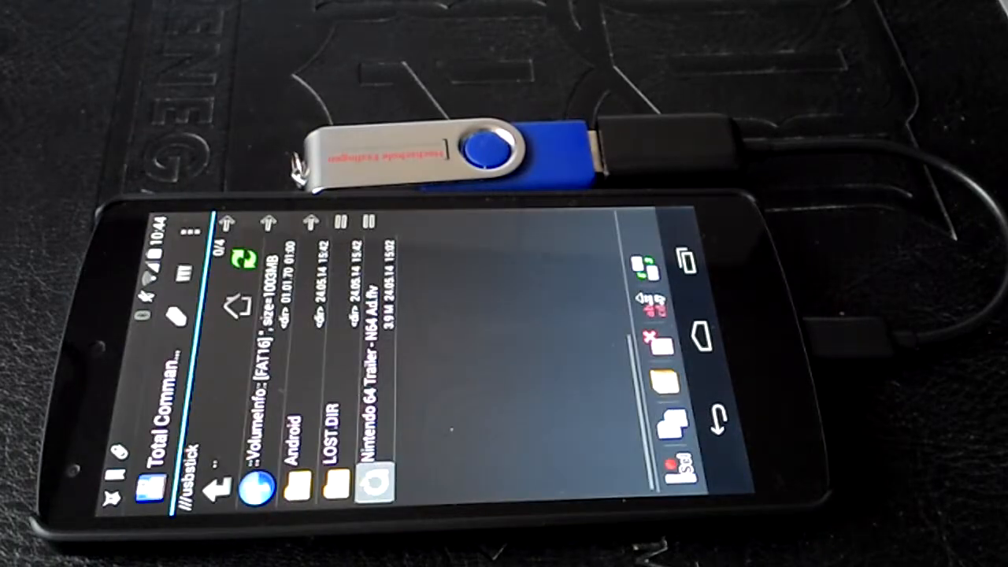